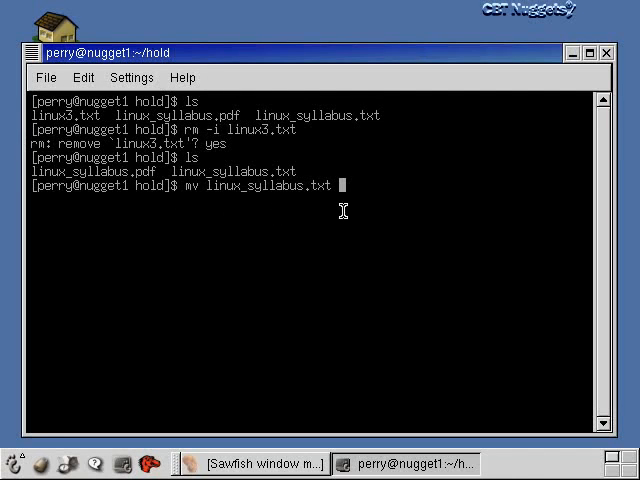
Step: Finish the mv command target as linux.txt to rename linux_syllabus.txt
text(linux)
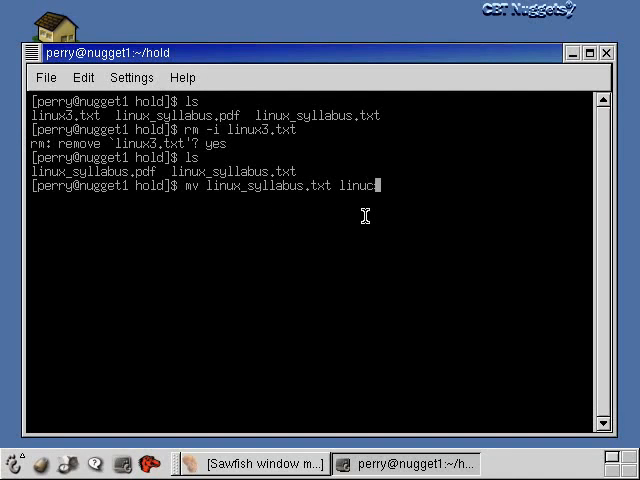
text(.txt)
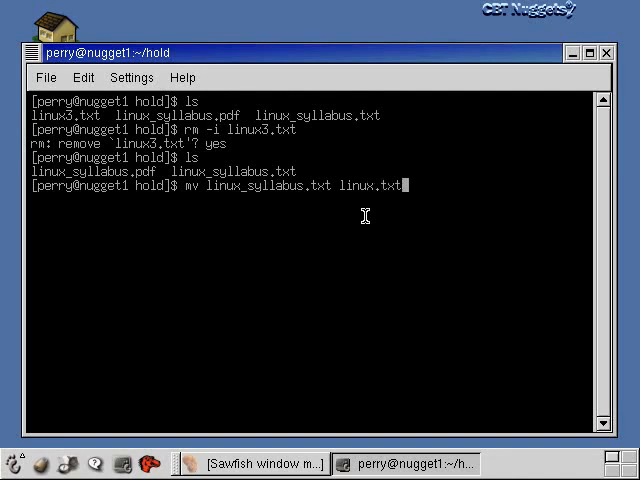
mouse_move(320, 220)
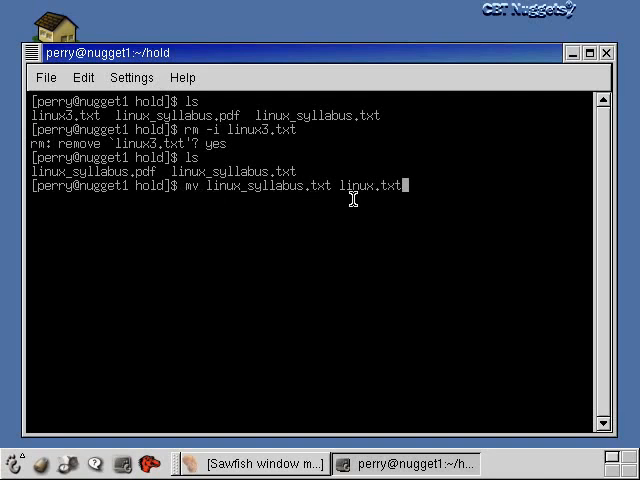
mouse_move(425, 191)
text(ls)
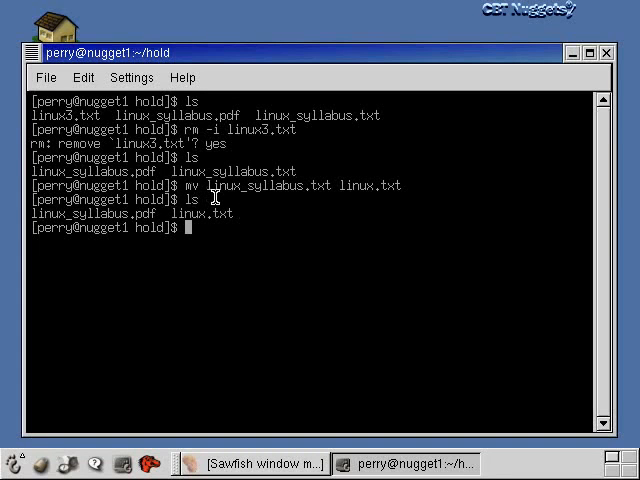
mouse_move(311, 301)
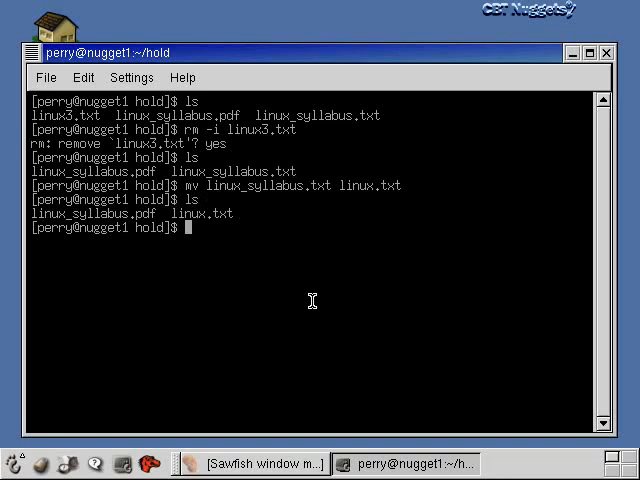
mouse_move(130, 270)
text(pwd)
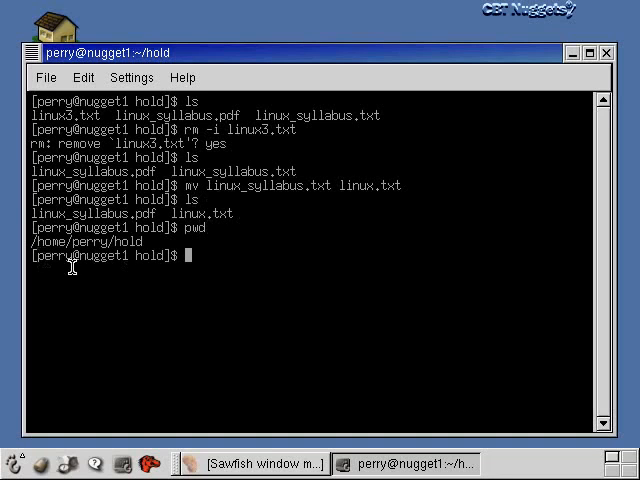
mouse_move(332, 229)
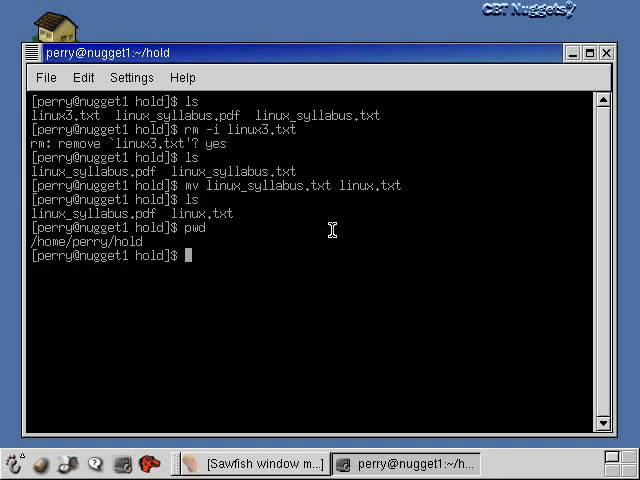
Step: Create a new temp folder inside hold with mkdir and check it in the listing
text(mkdir)
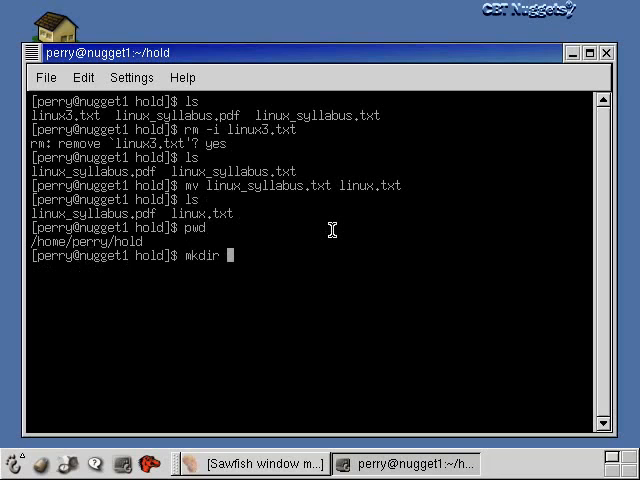
text(temp)
text(ls)
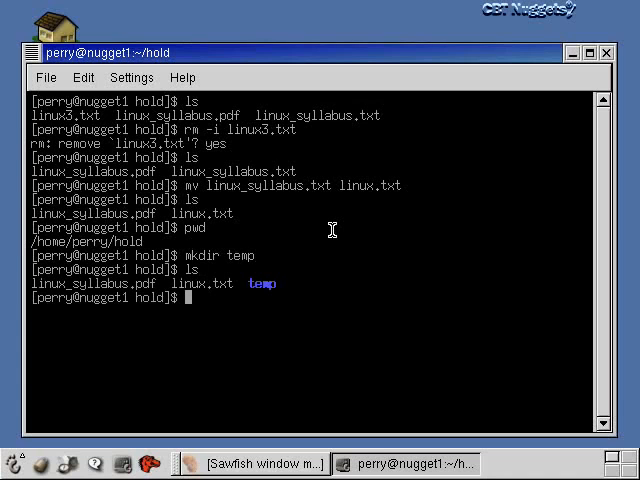
mouse_move(110, 303)
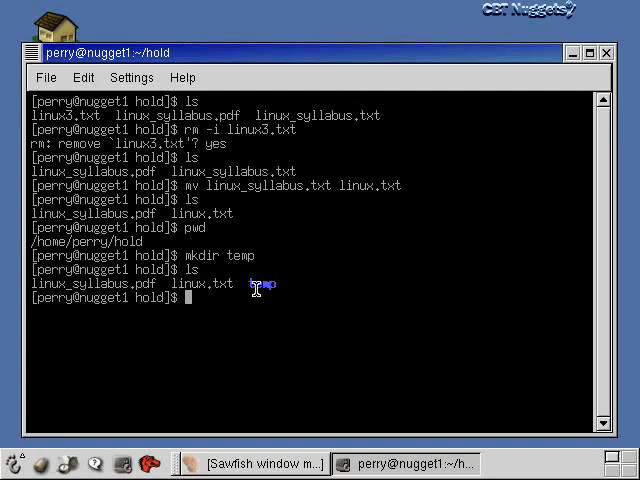
double_click(261, 283)
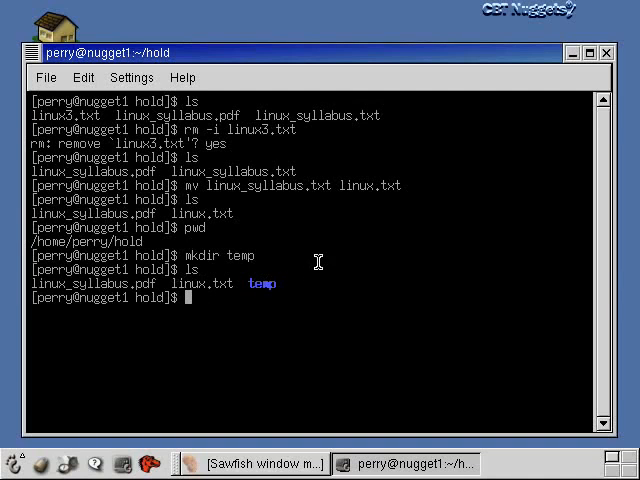
Step: Enter the empty temp folder, list it, and return to the parent hold folder
text(cd temp)
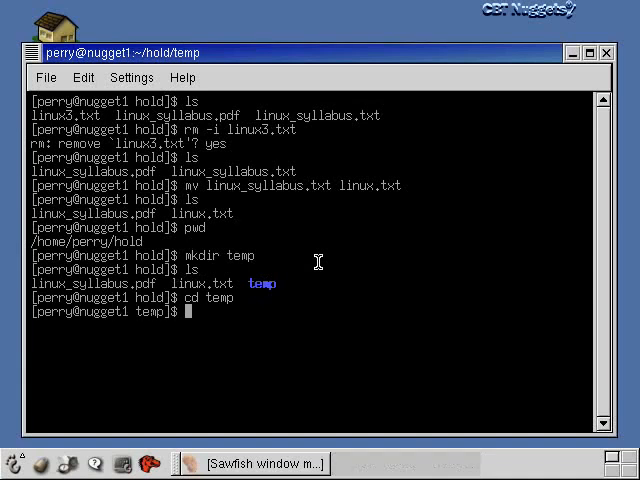
text(ls)
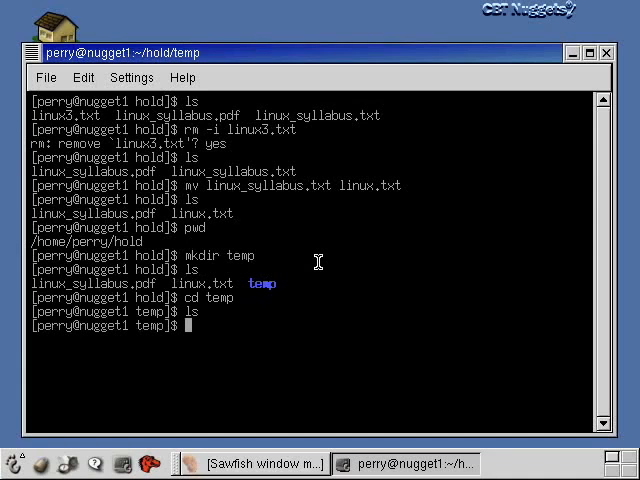
text(cd)
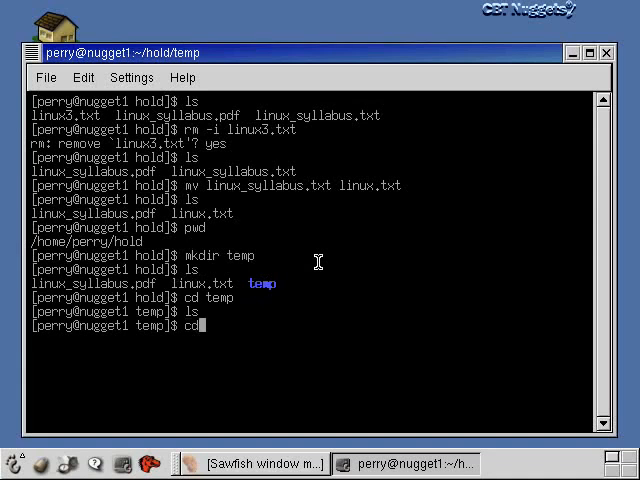
text(..)
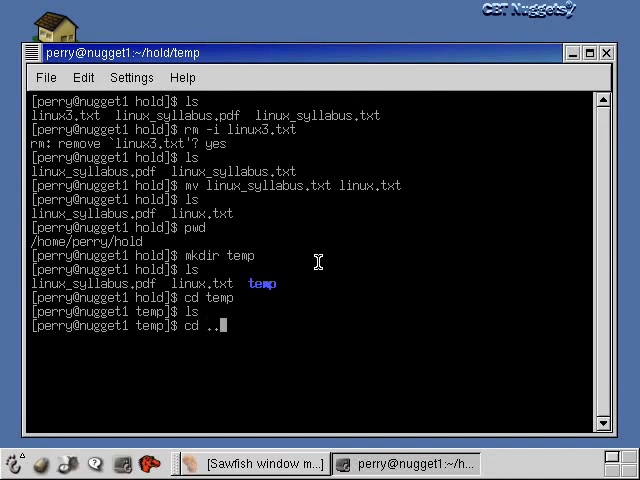
key(Return)
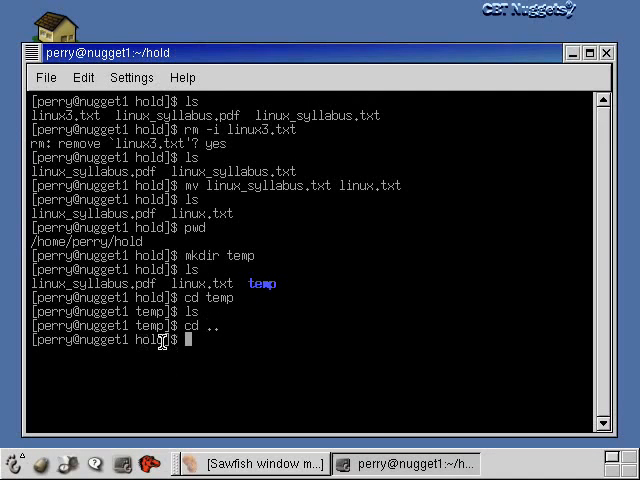
mouse_move(258, 254)
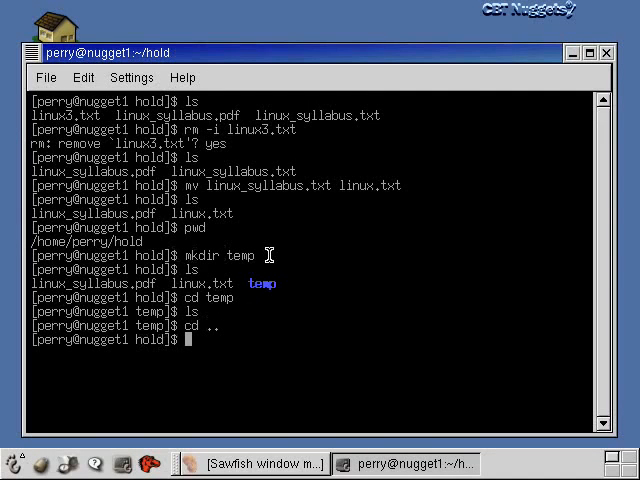
mouse_move(278, 299)
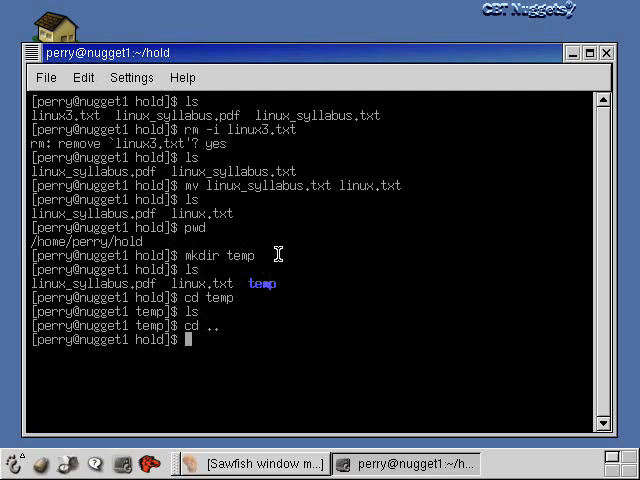
Step: Begin the rmdir command to remove the temp folder
text(rmd)
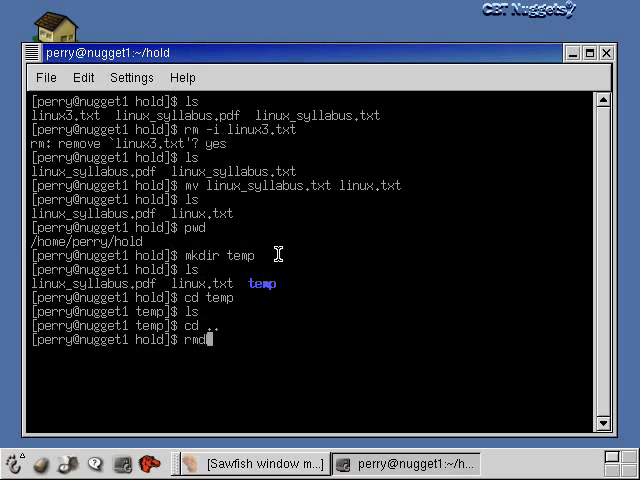
text(ir)
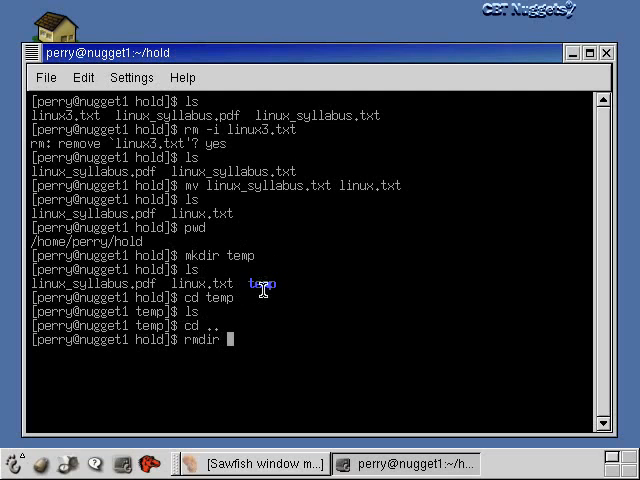
mouse_move(384, 317)
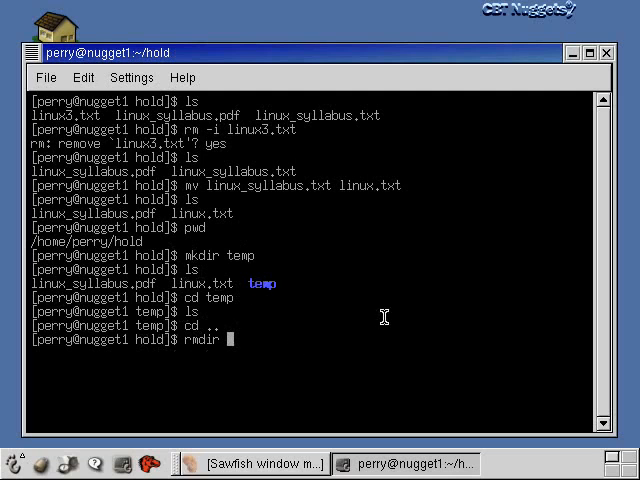
mouse_move(327, 313)
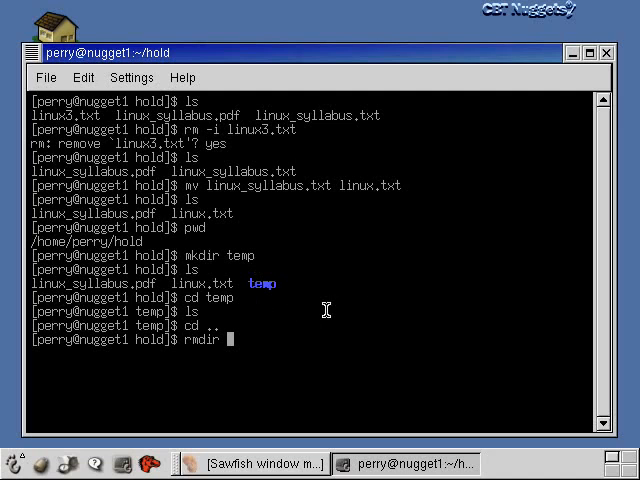
mouse_move(277, 308)
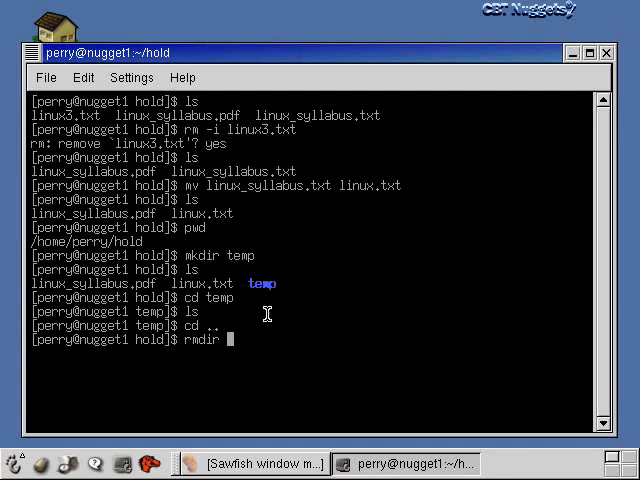
mouse_move(367, 331)
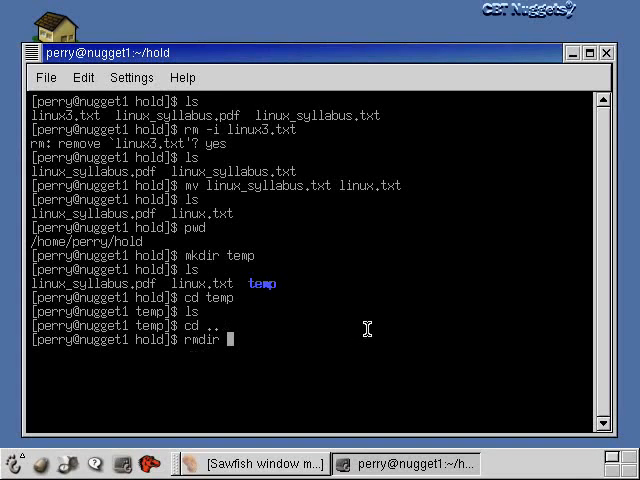
Step: Remove the temp folder with rmdir and list hold showing linux_syllabus.pdf and linux.txt
text(temp)
text(ls)
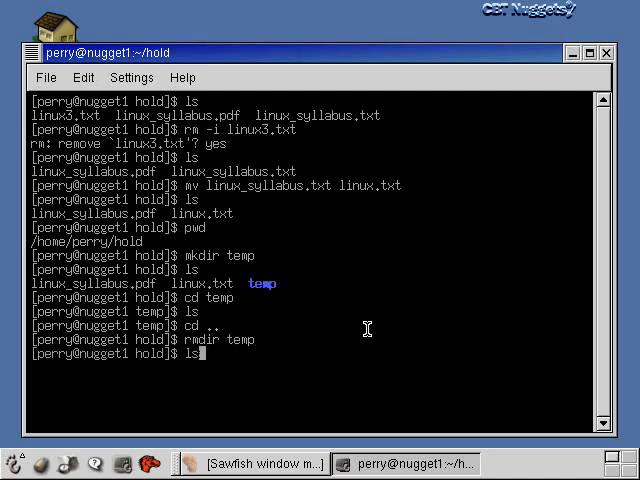
key(Return)
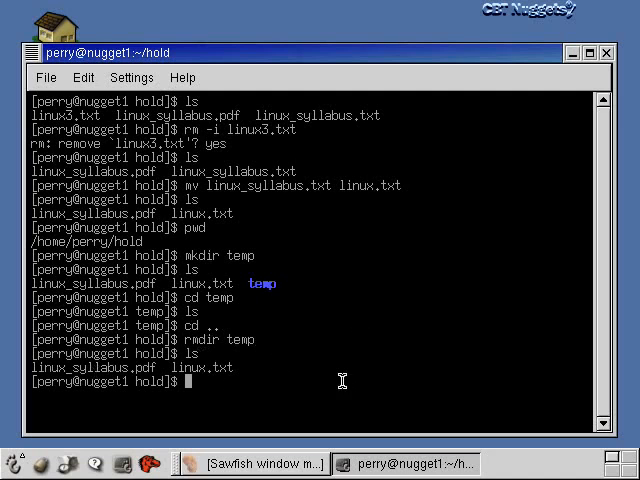
mouse_move(258, 360)
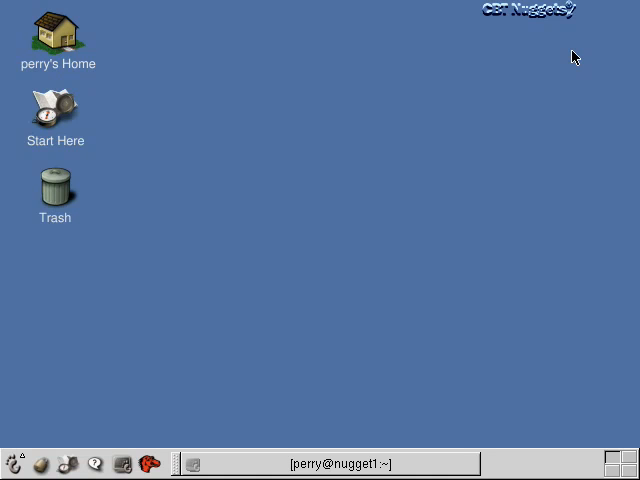
mouse_move(70, 369)
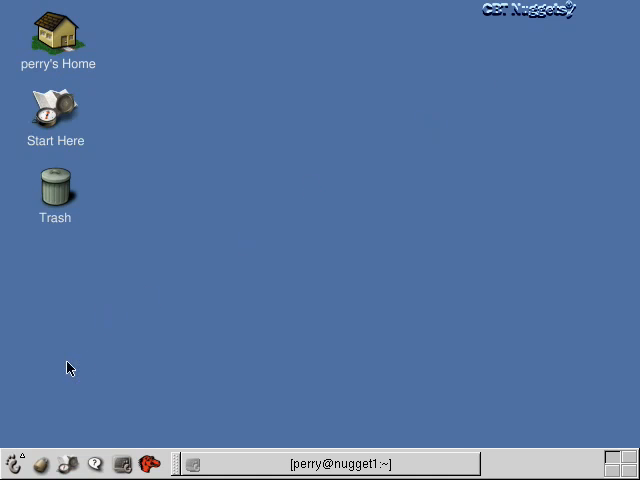
mouse_move(12, 458)
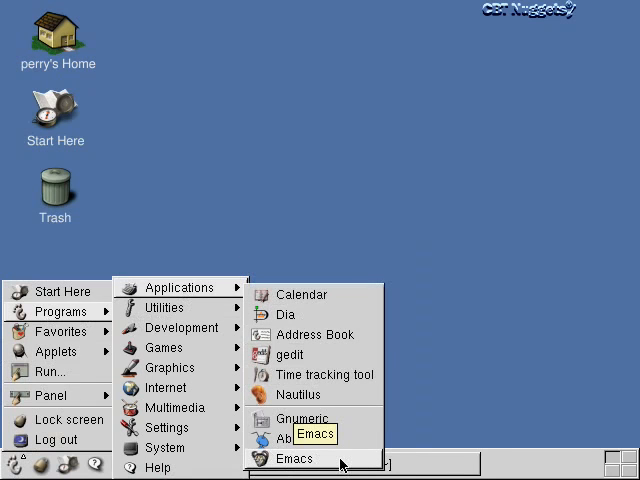
mouse_move(303, 458)
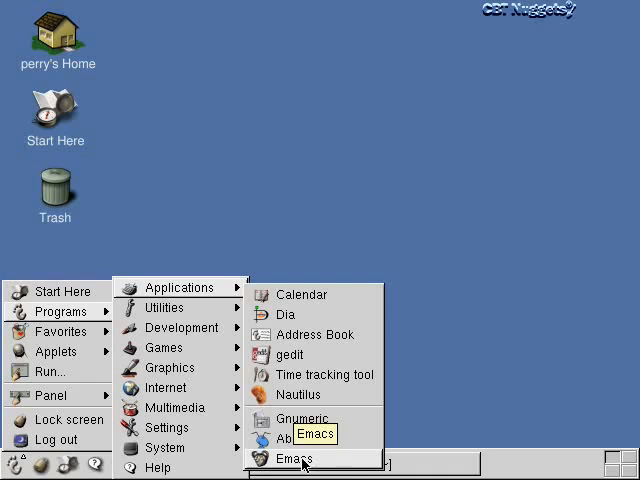
mouse_move(335, 456)
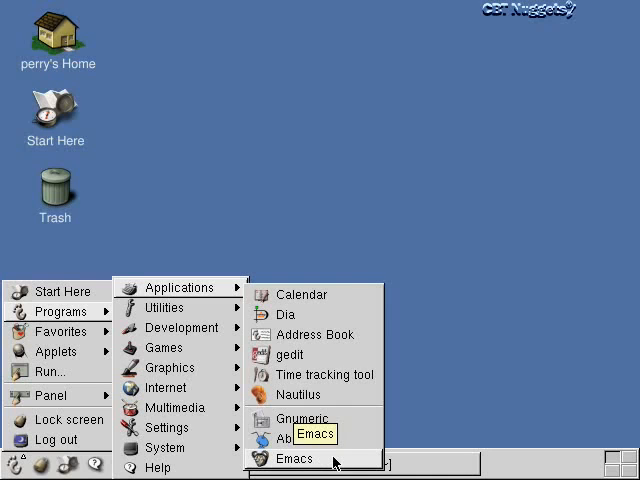
Step: Launch Emacs from the GNOME Applications menu
click(294, 456)
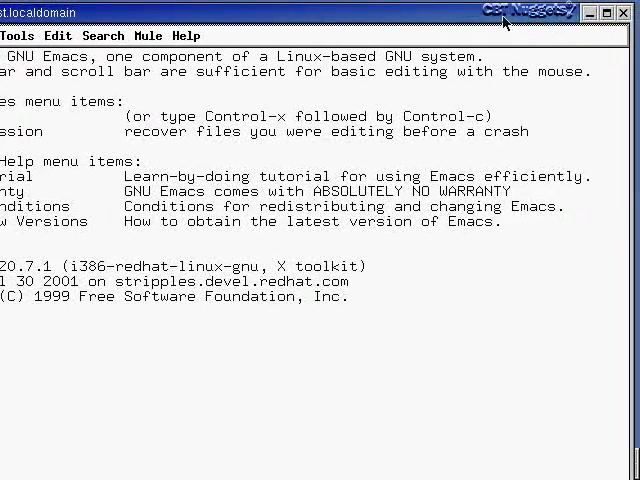
mouse_move(602, 42)
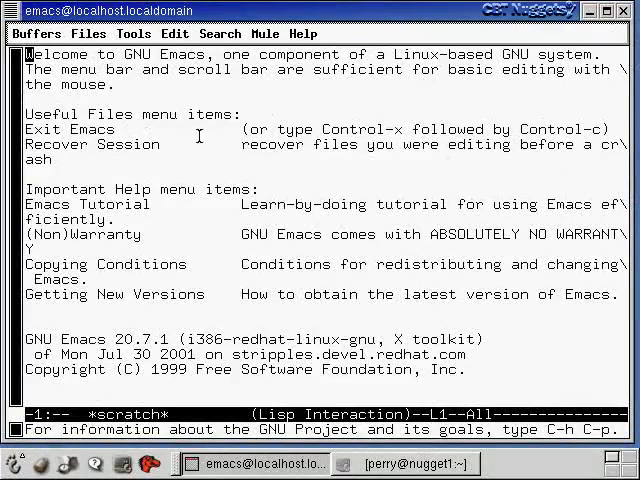
mouse_move(284, 313)
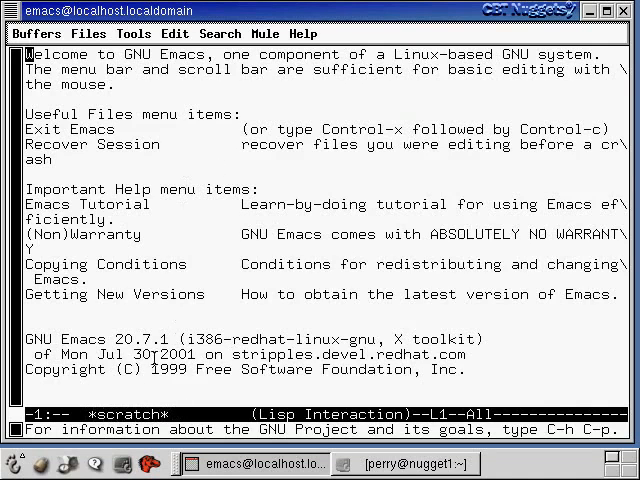
mouse_move(215, 431)
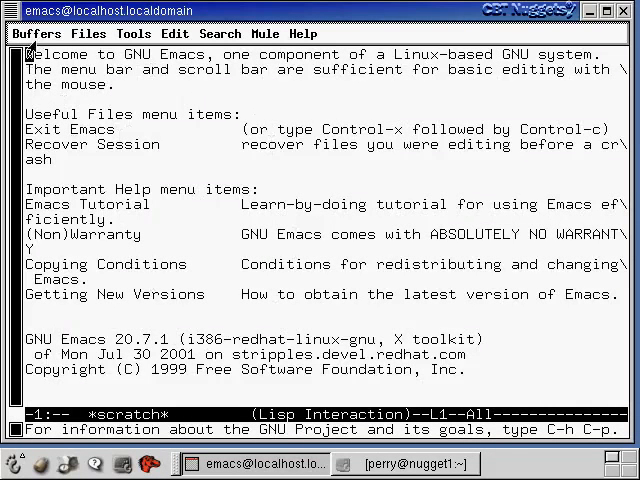
Step: Show the Buffers menu listing *scratch* and *Messages*
click(26, 33)
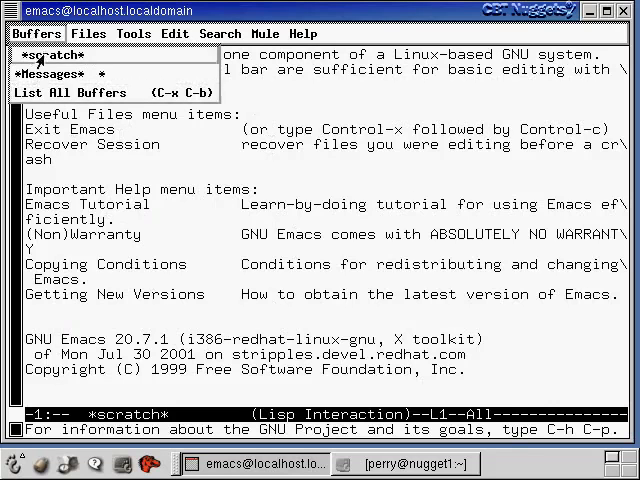
Step: Tour the Files, Tools, Search and Help menus in turn
click(91, 33)
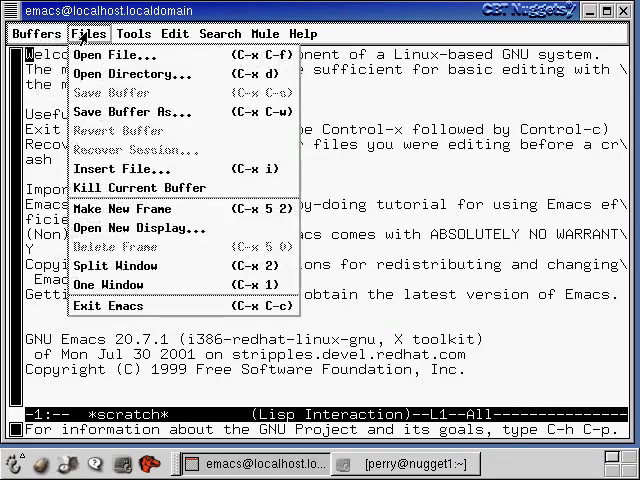
mouse_move(110, 57)
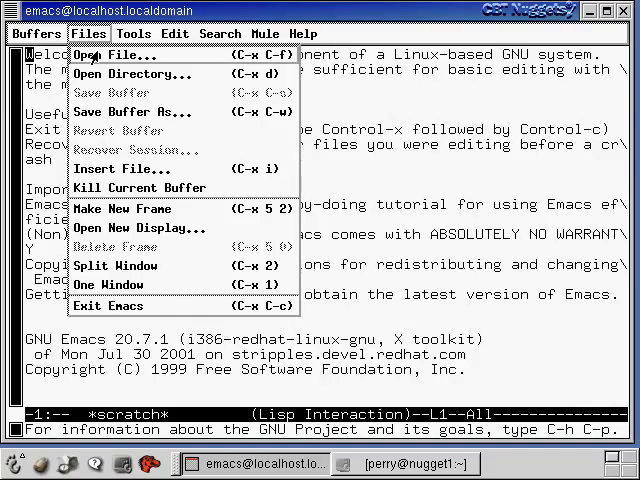
click(136, 33)
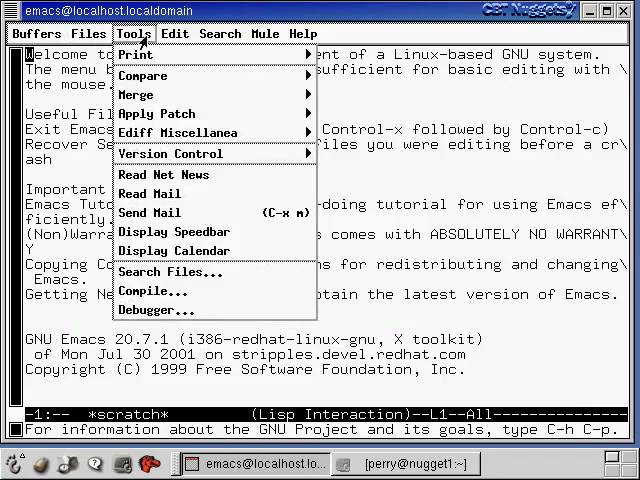
click(220, 33)
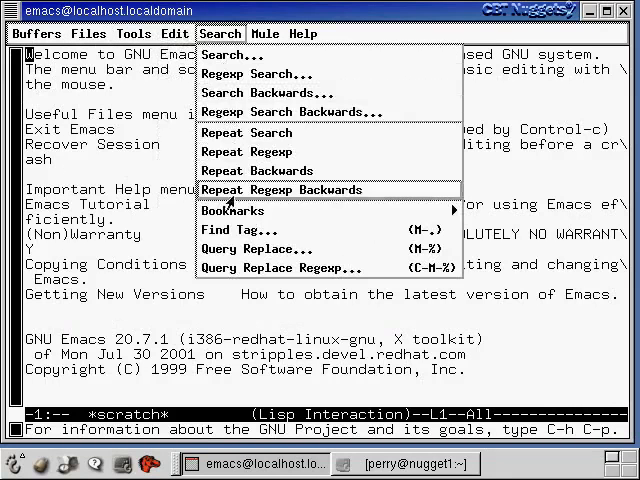
click(303, 33)
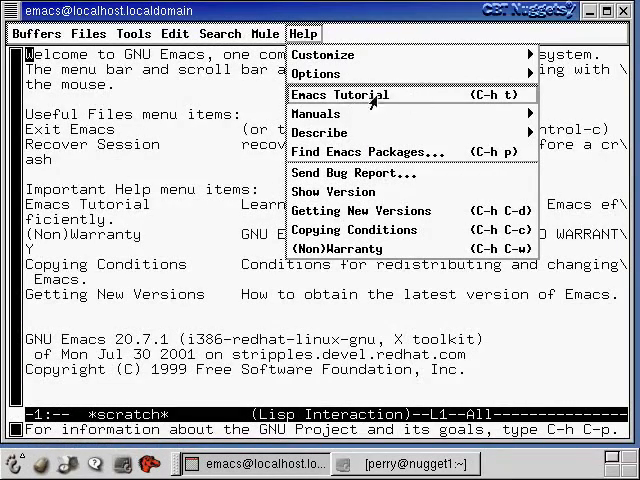
mouse_move(412, 102)
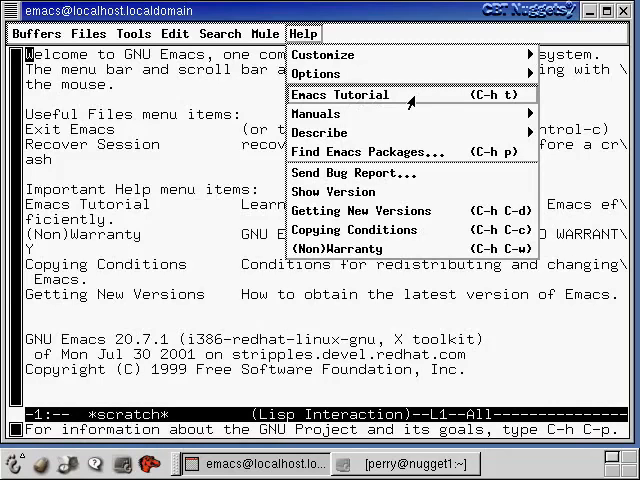
mouse_move(410, 96)
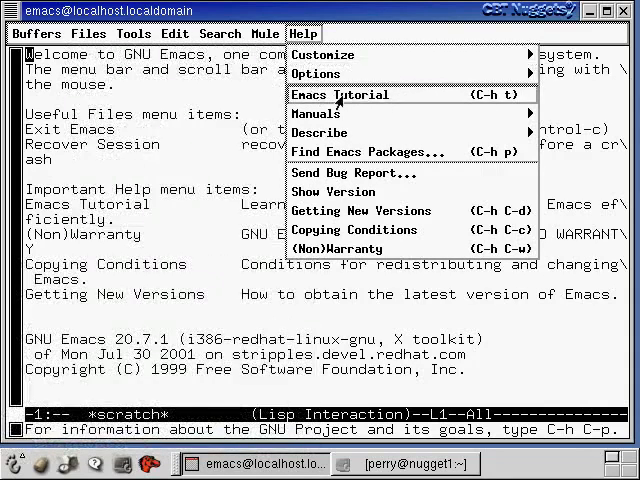
mouse_move(427, 96)
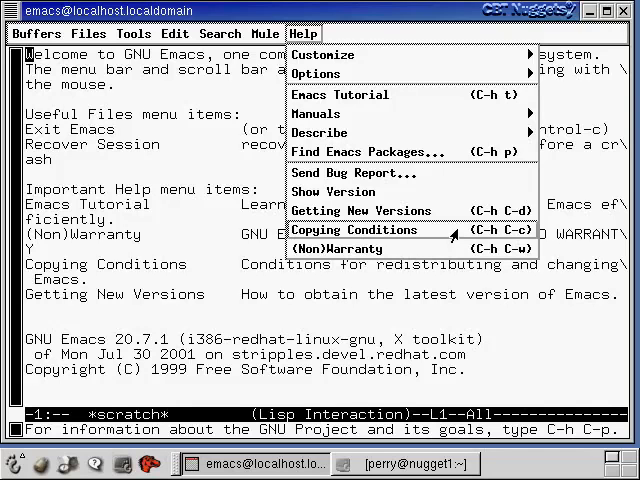
mouse_move(472, 248)
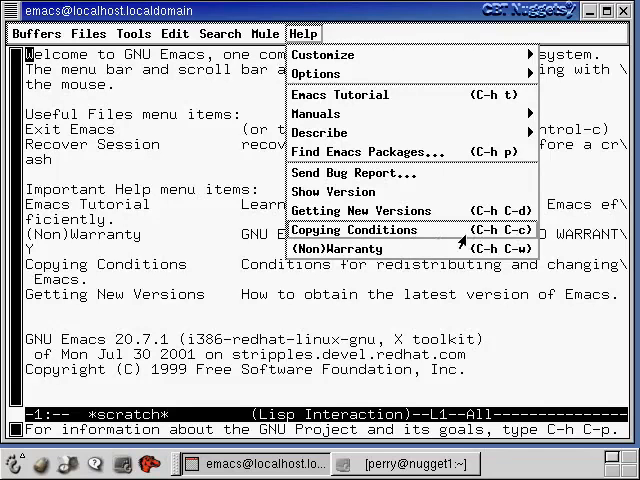
Step: Dismiss the Help menu and switch to the Search menu
click(255, 33)
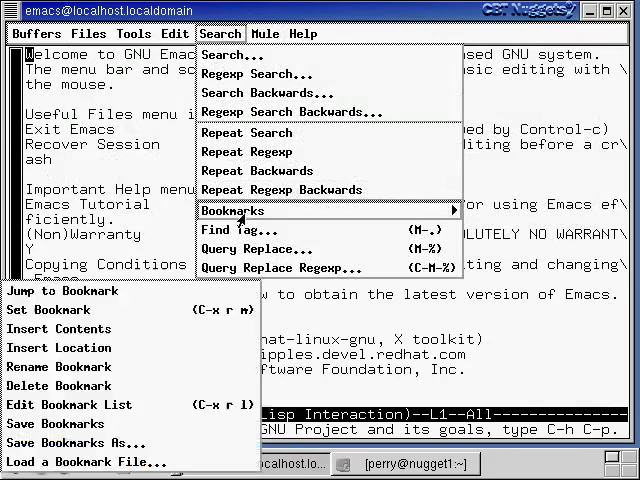
mouse_move(237, 230)
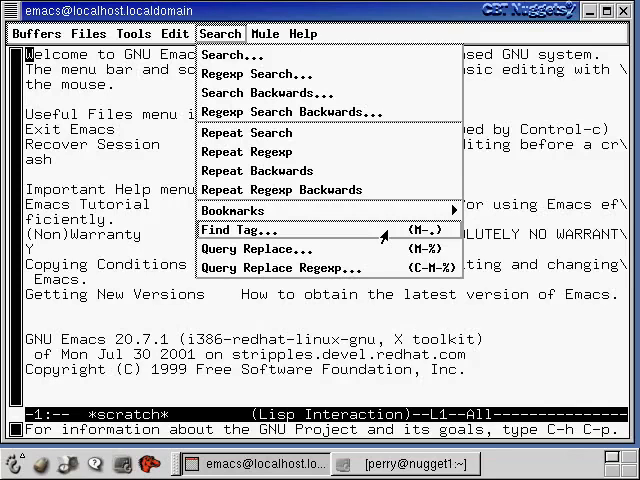
mouse_move(410, 240)
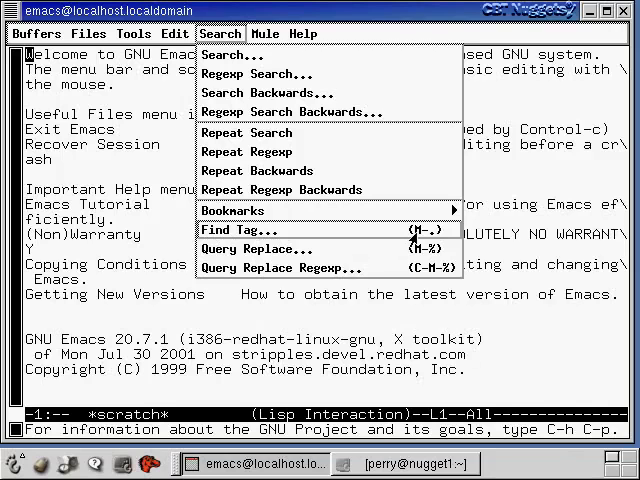
mouse_move(427, 240)
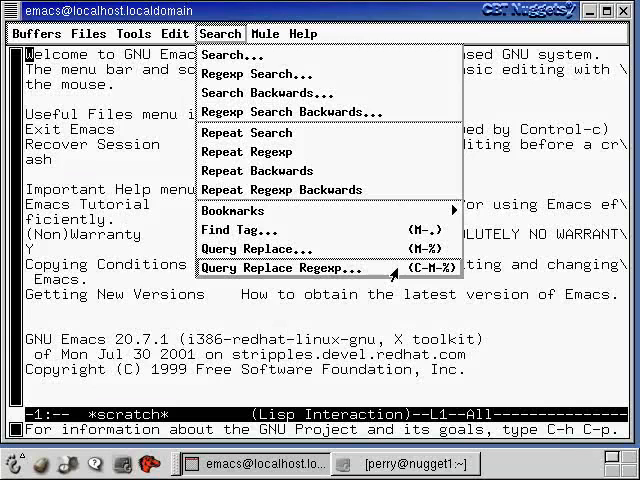
mouse_move(247, 283)
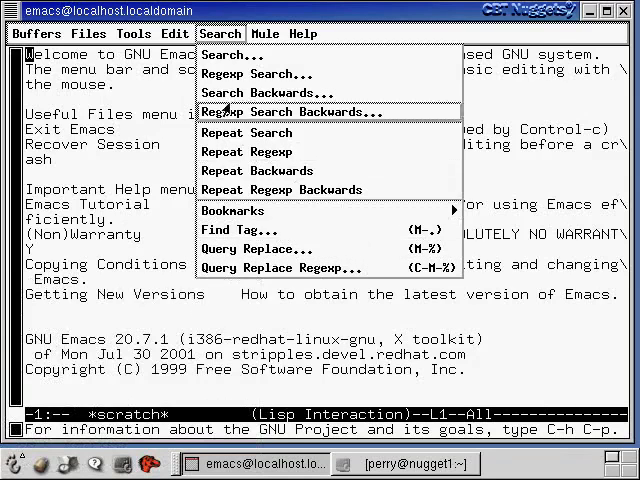
Step: Show the Files menu with Open File, Save Buffer As and Exit Emacs
click(94, 34)
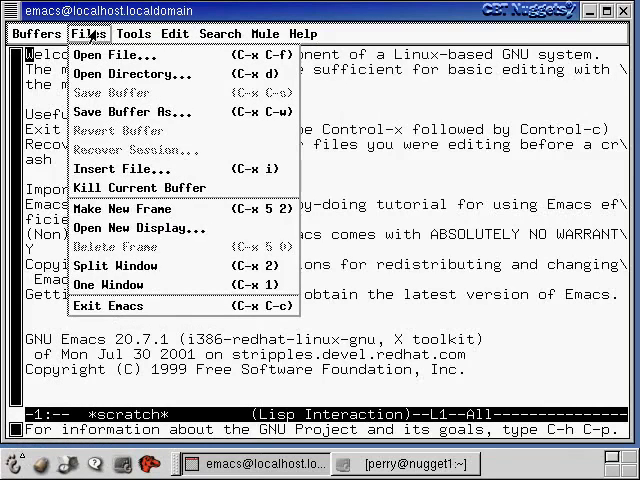
mouse_move(110, 55)
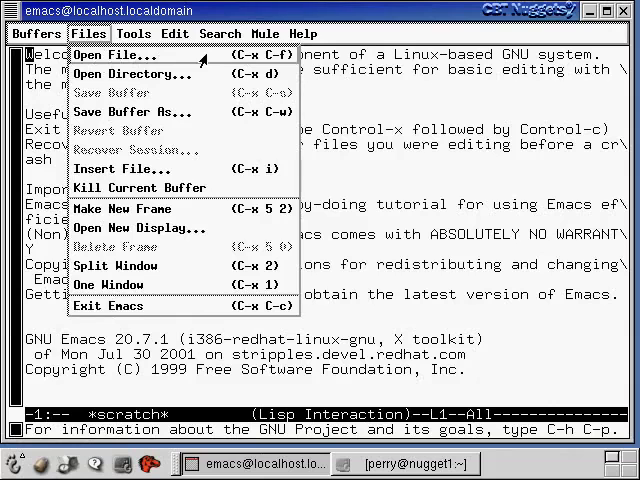
mouse_move(280, 57)
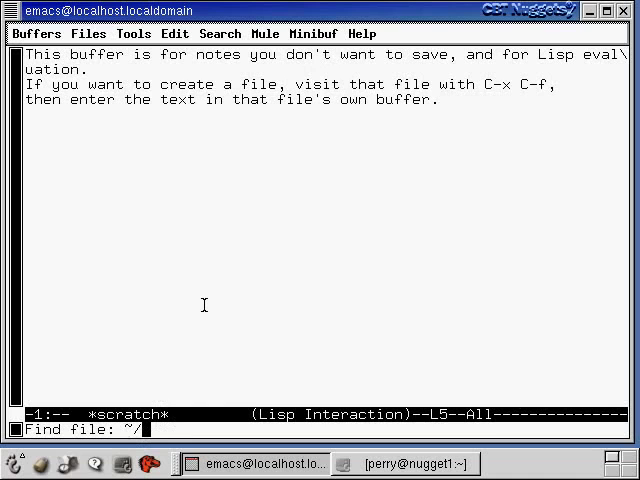
Step: Visit ~/hold/silly.txt, creating an empty new file buffer in Text mode
text(ho)
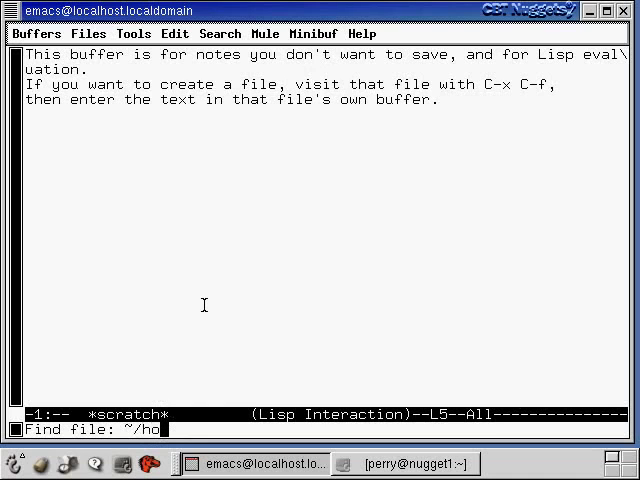
text(ld/)
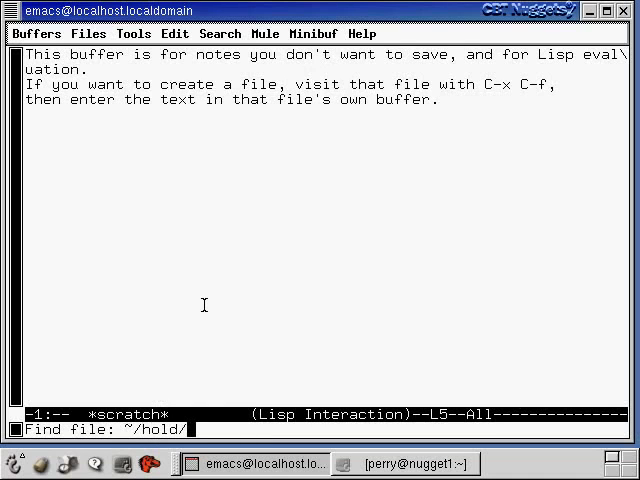
mouse_move(240, 332)
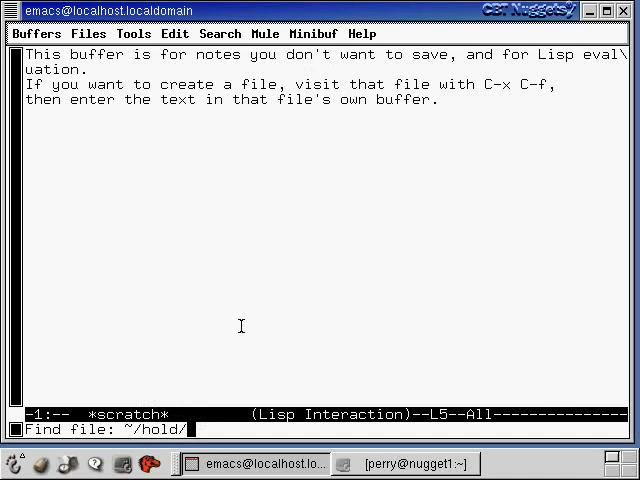
mouse_move(223, 347)
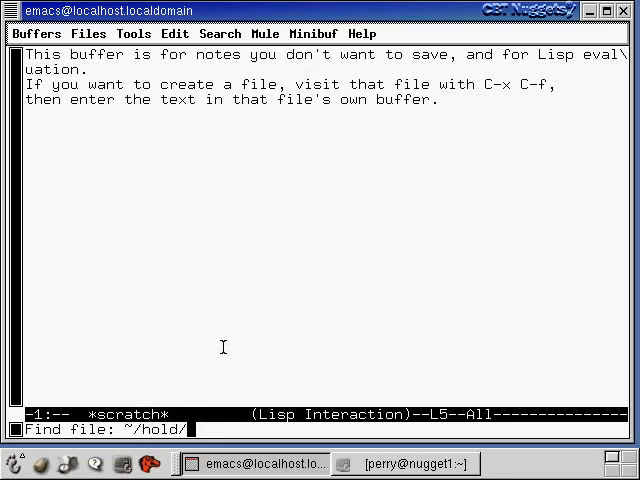
text(silly)
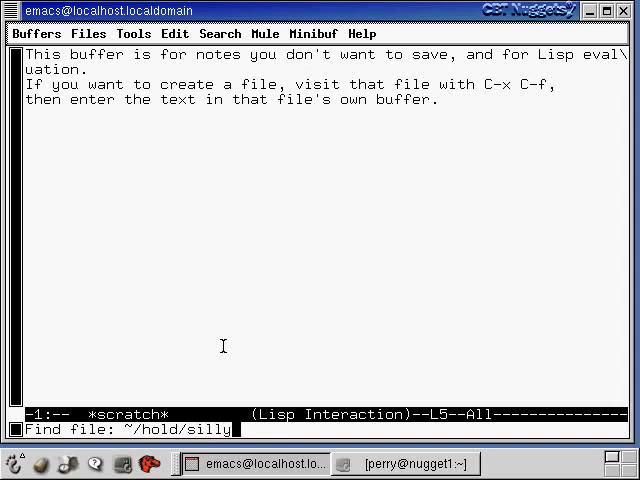
text(.txt)
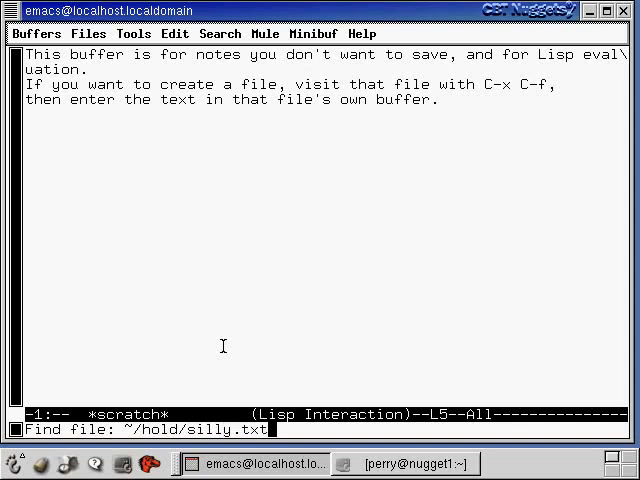
key(Return)
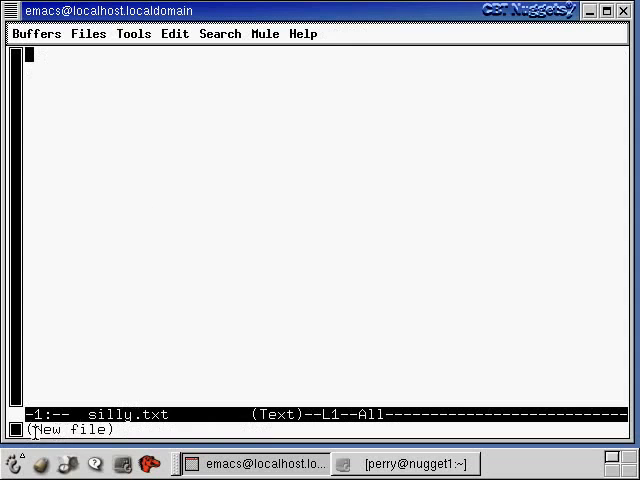
mouse_move(148, 137)
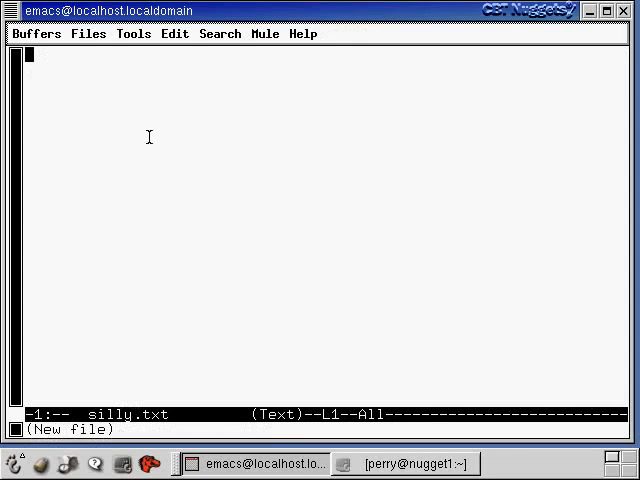
Step: Write the lines "This is a silly file." and "What do you think?" into the buffer
text(Thi)
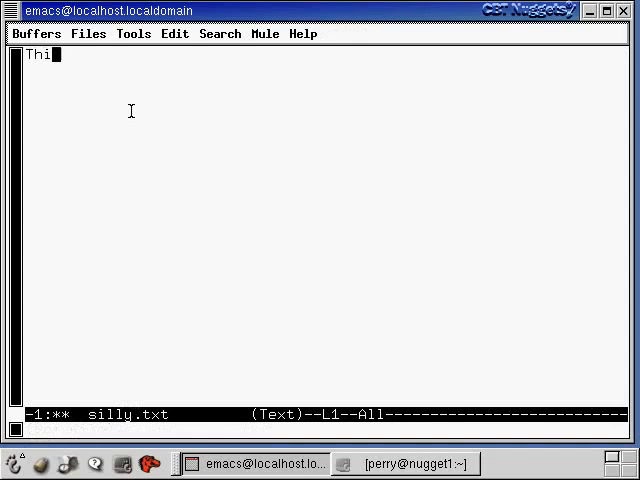
text(s is a silly file.)
click(326, 84)
text(What d)
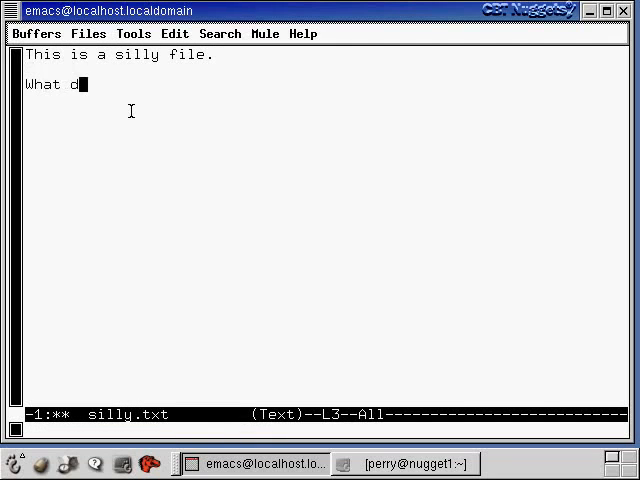
text(o you tn)
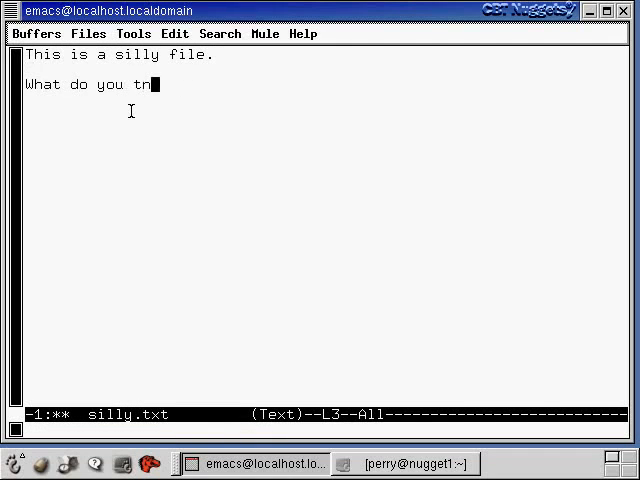
text(ink?)
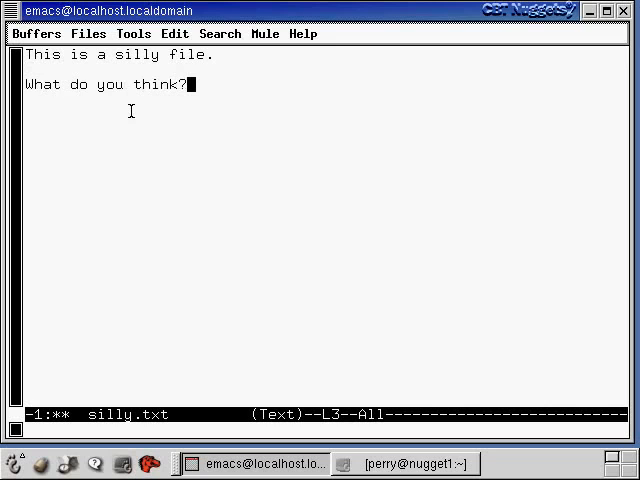
mouse_move(152, 131)
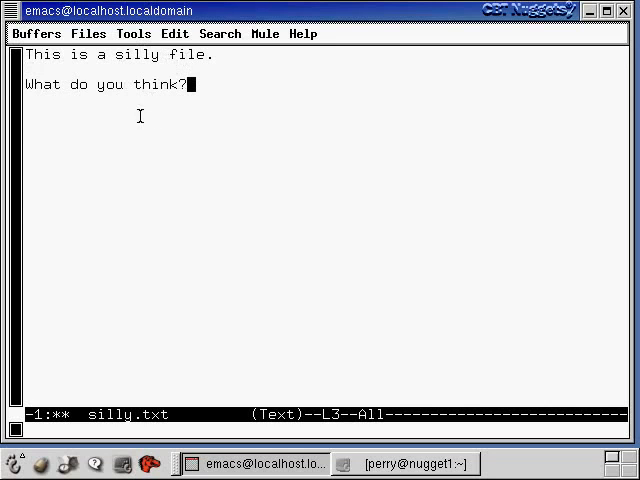
mouse_move(97, 37)
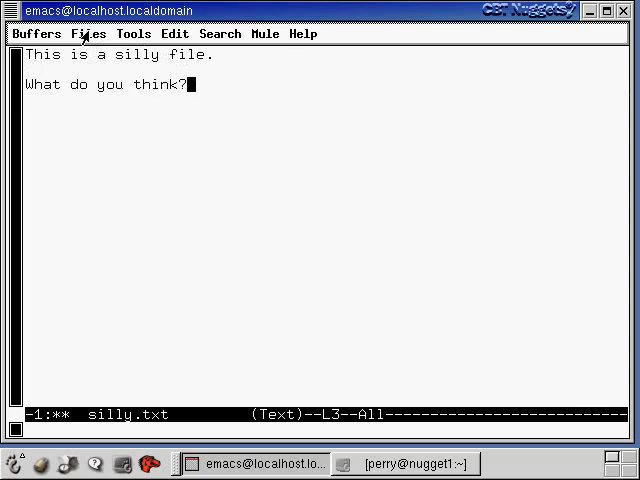
Step: Save silly.txt to ~/hold via Files > Save Buffer
click(87, 33)
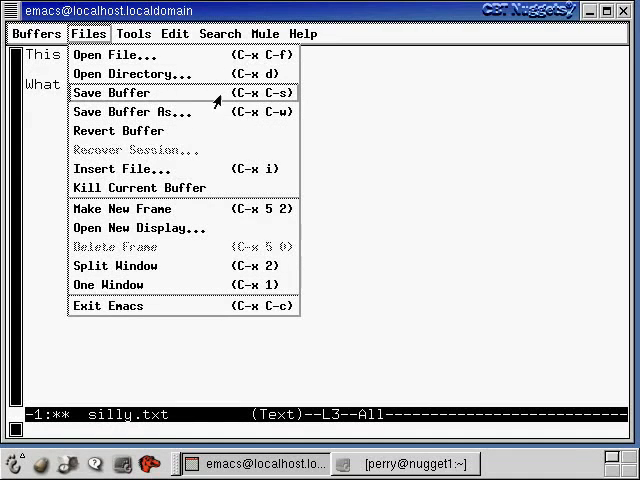
click(110, 92)
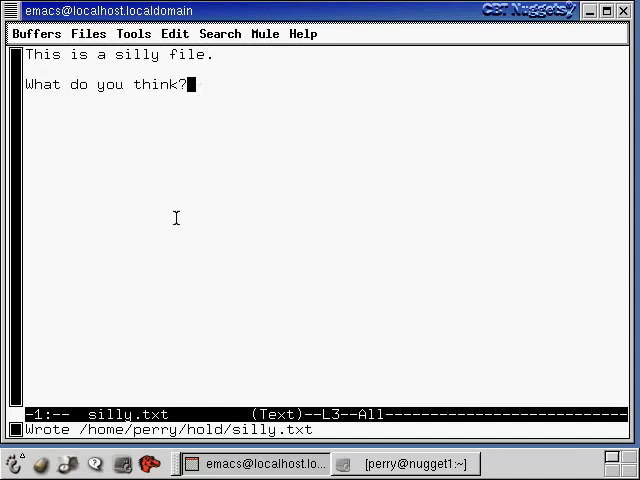
mouse_move(50, 441)
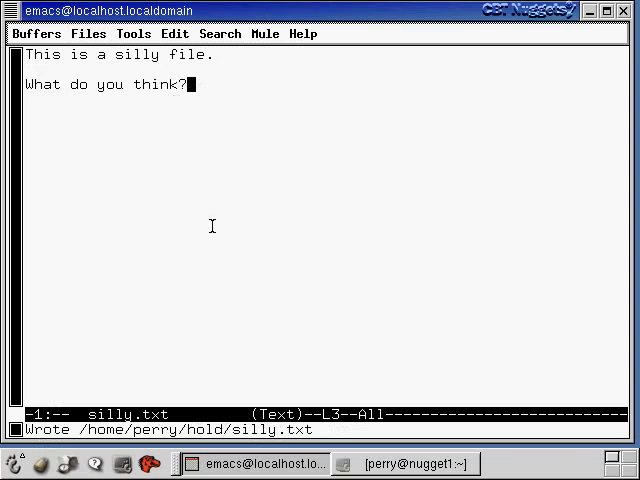
mouse_move(224, 271)
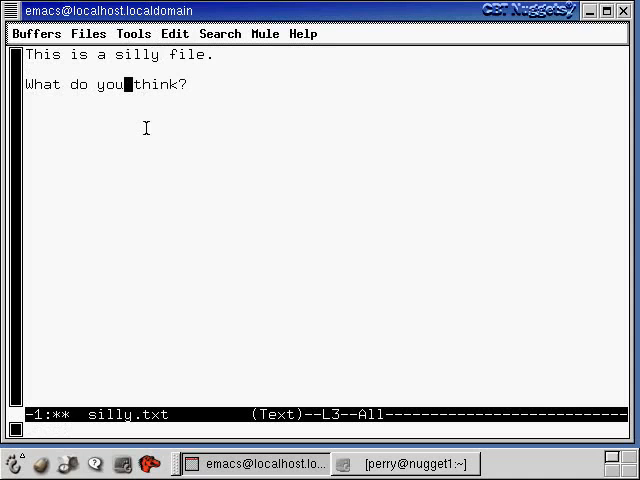
mouse_move(152, 182)
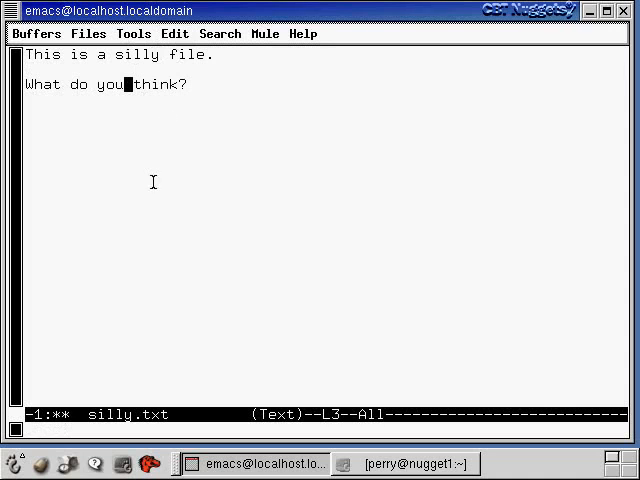
mouse_move(135, 165)
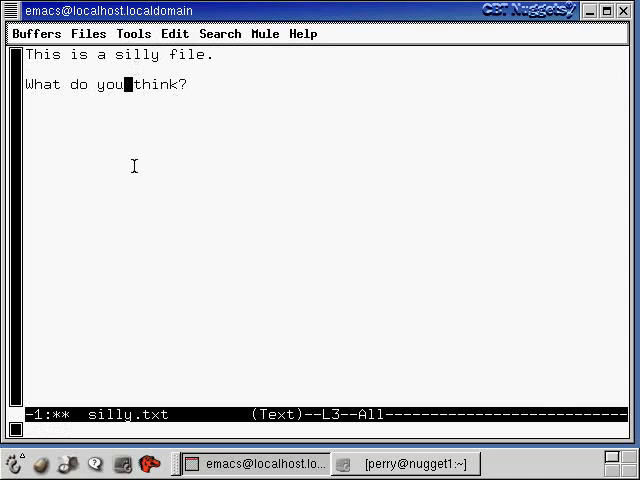
mouse_move(161, 182)
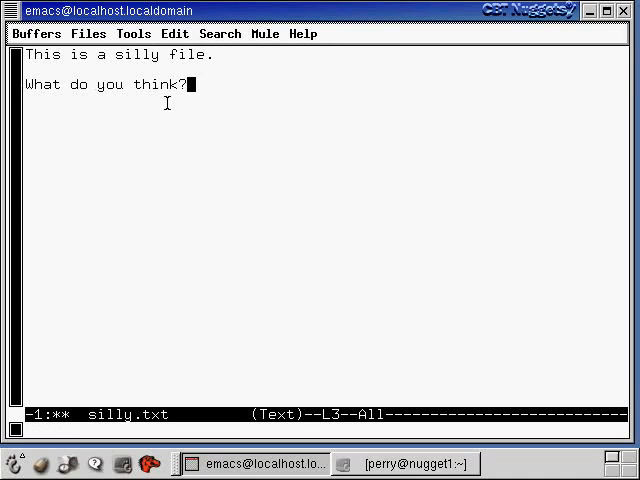
mouse_move(200, 103)
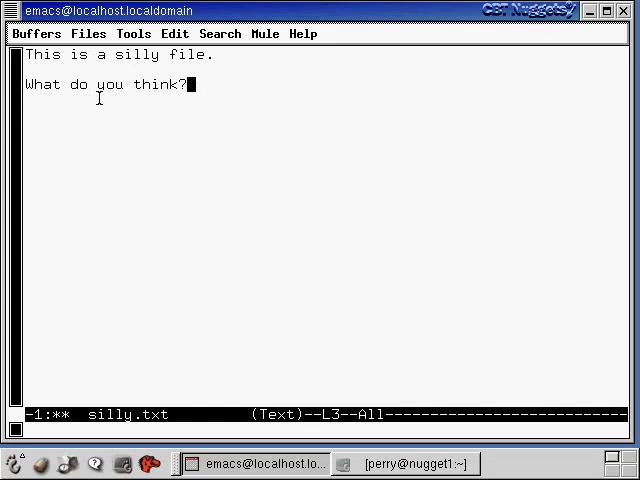
mouse_move(248, 235)
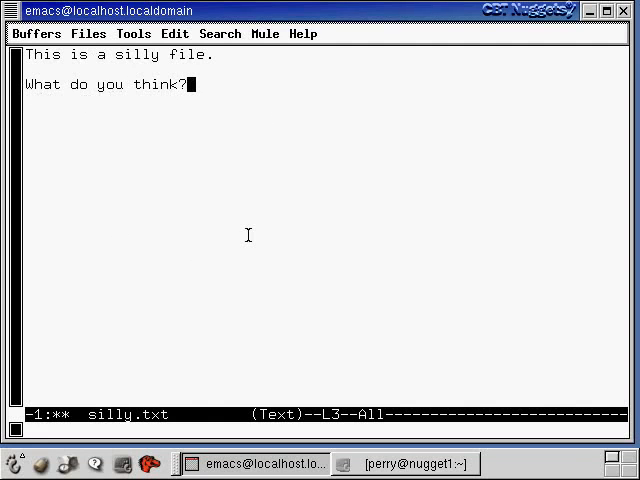
mouse_move(160, 293)
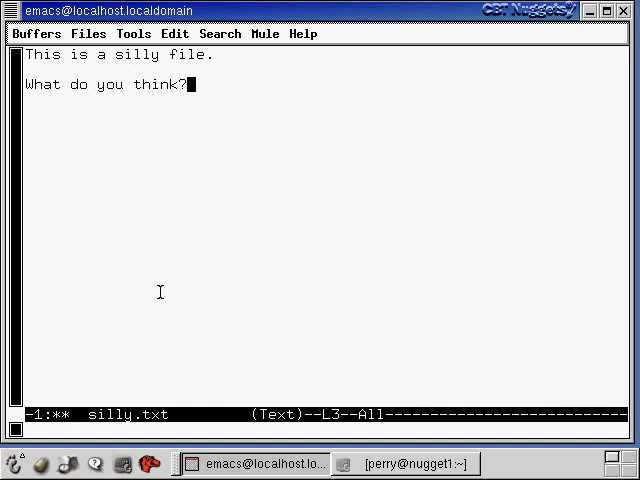
mouse_move(79, 41)
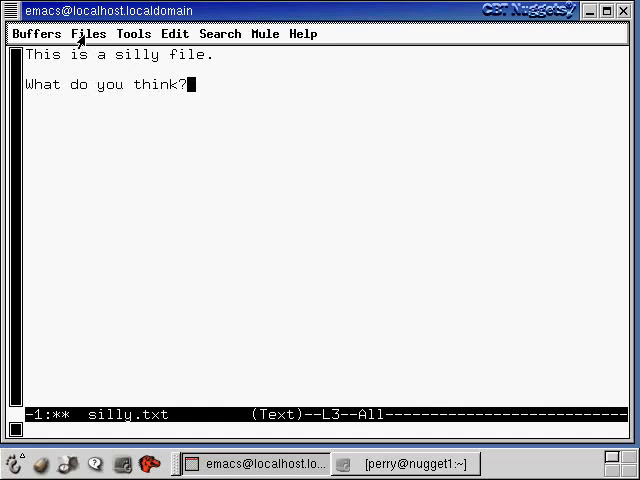
Step: Exit Emacs via the Files menu, answering Yes to save /home/perry/hold/silly.txt
click(88, 34)
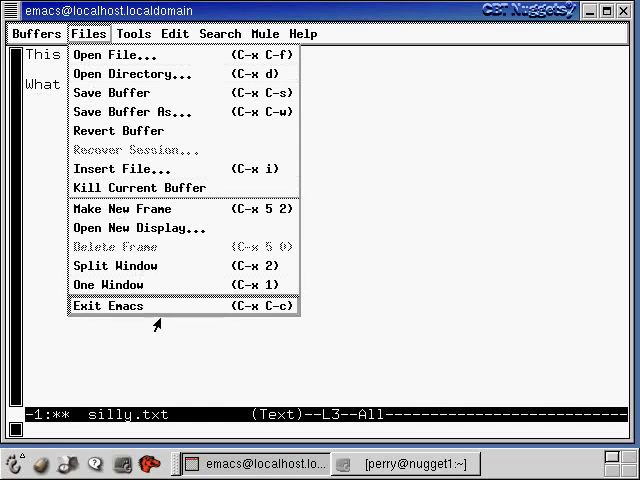
mouse_move(230, 320)
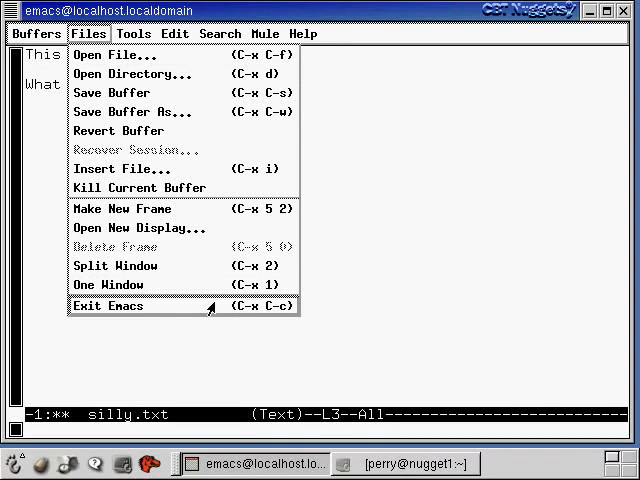
click(103, 306)
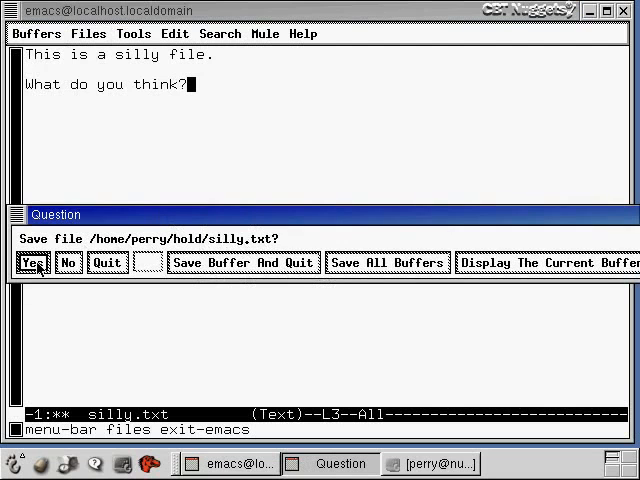
click(33, 261)
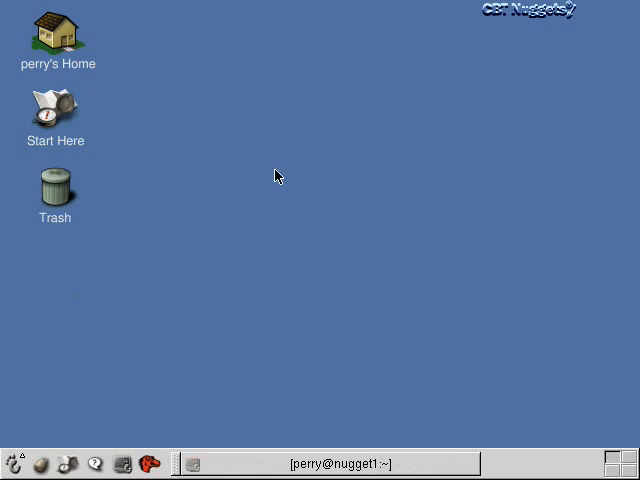
mouse_move(353, 200)
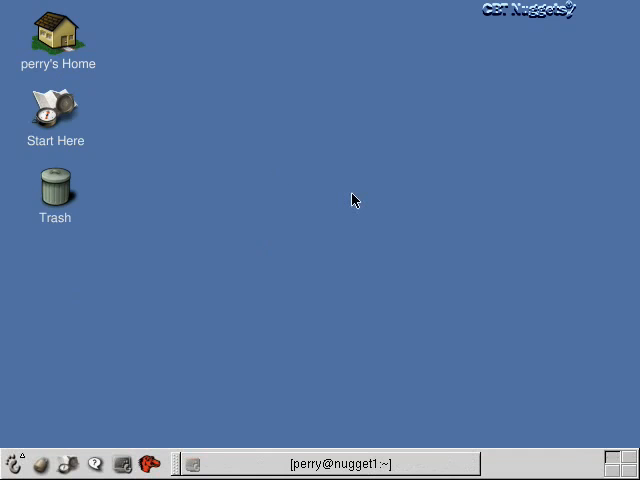
mouse_move(260, 463)
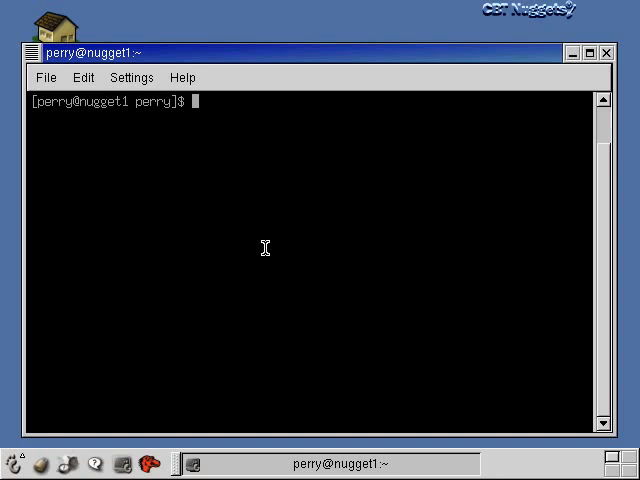
Step: Change into the hold folder and point out the backup file silly.txt~ in the listing
text(cd hold)
text(ls)
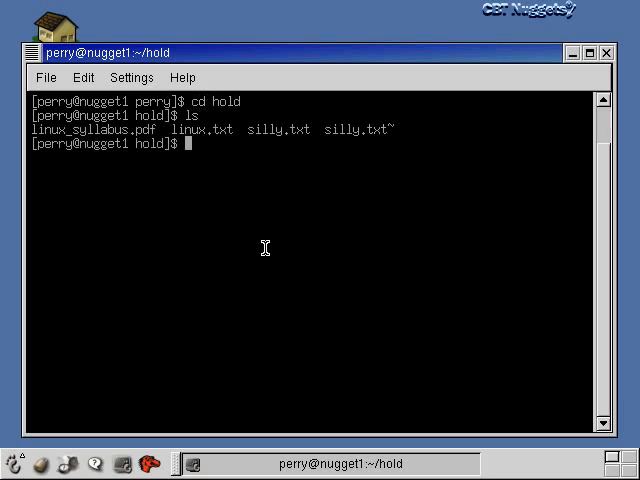
mouse_move(270, 146)
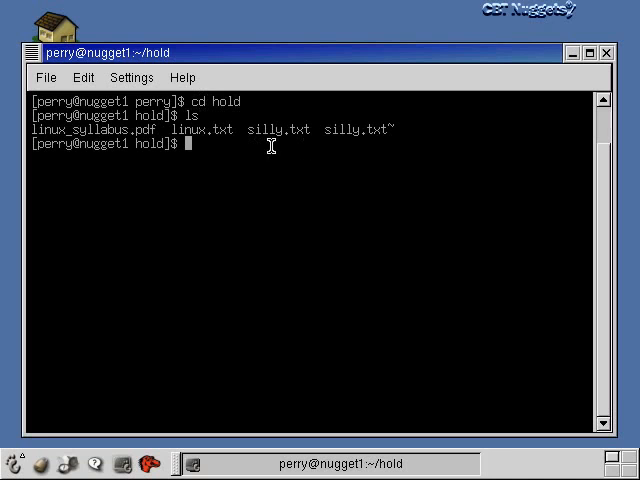
mouse_move(301, 151)
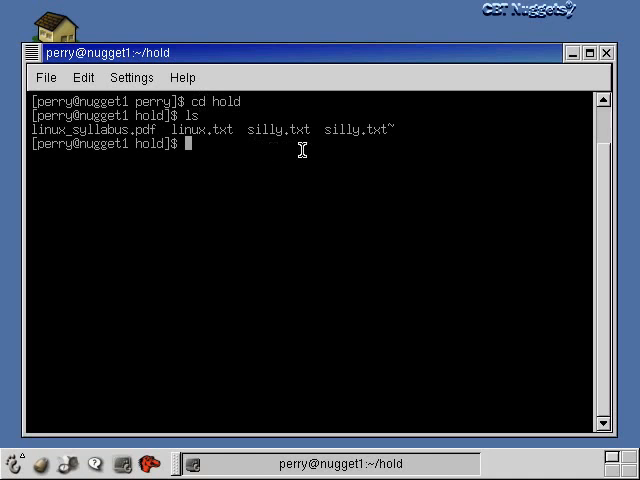
mouse_move(344, 151)
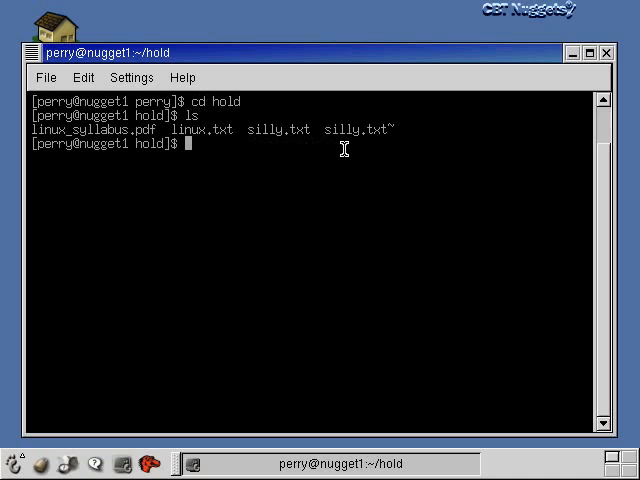
mouse_move(396, 140)
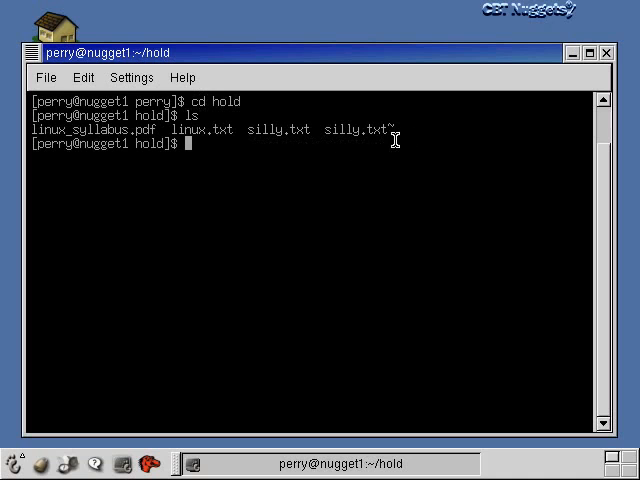
double_click(360, 130)
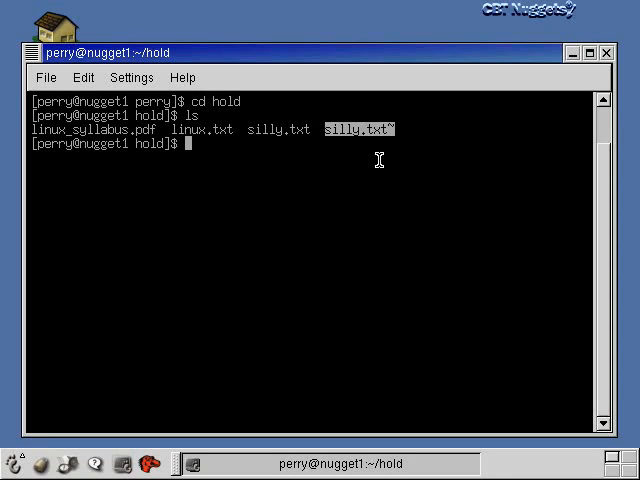
mouse_move(285, 150)
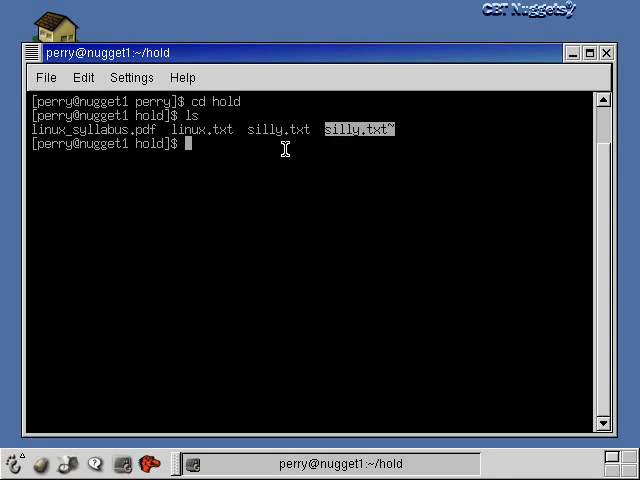
mouse_move(264, 156)
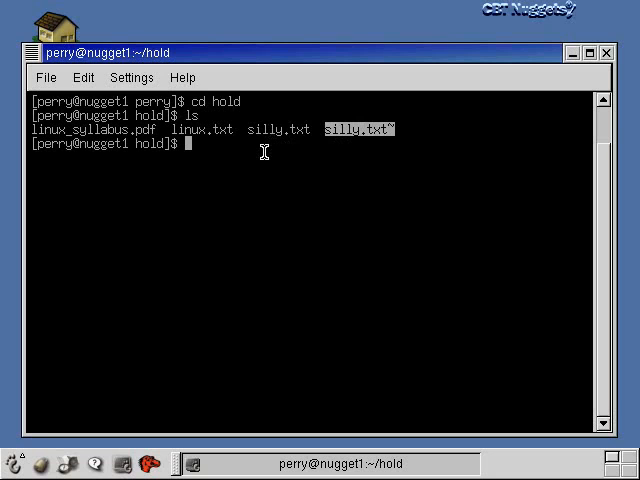
mouse_move(371, 147)
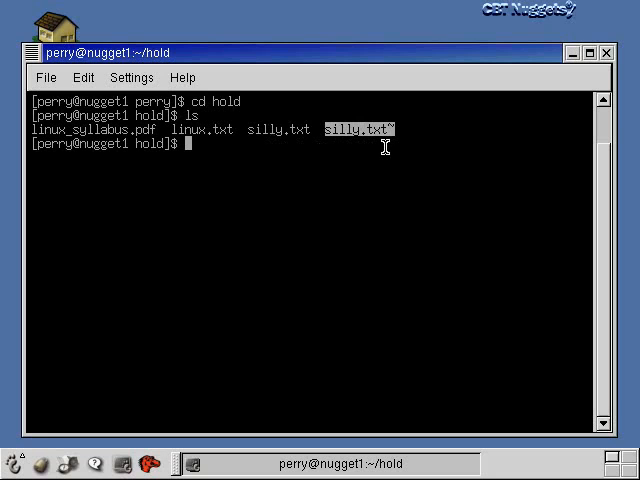
mouse_move(262, 149)
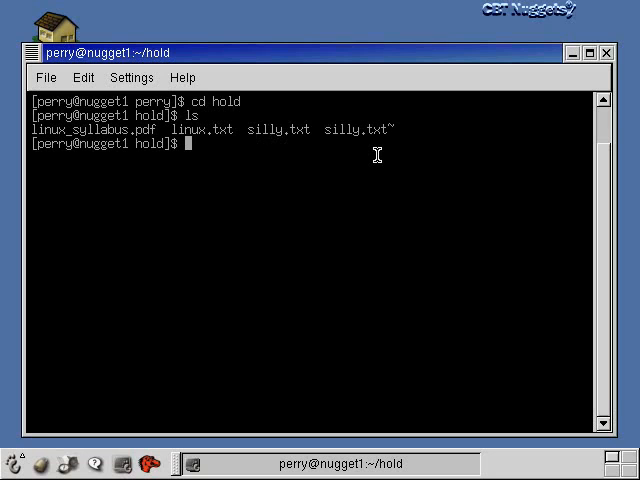
Step: Open silly.txt in vi, showing its two lines
text(vi silly)
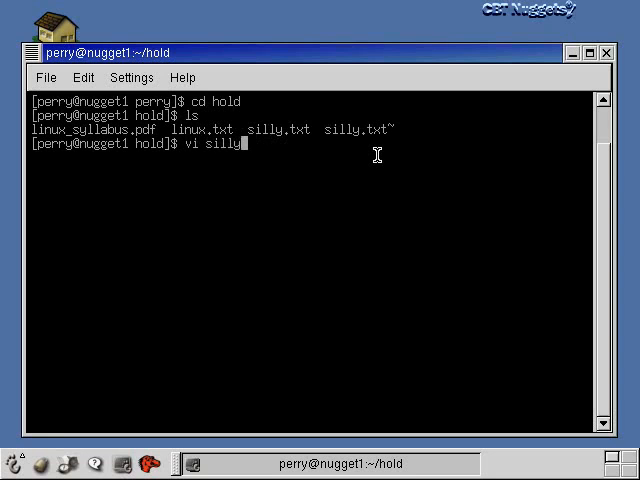
text(.txt)
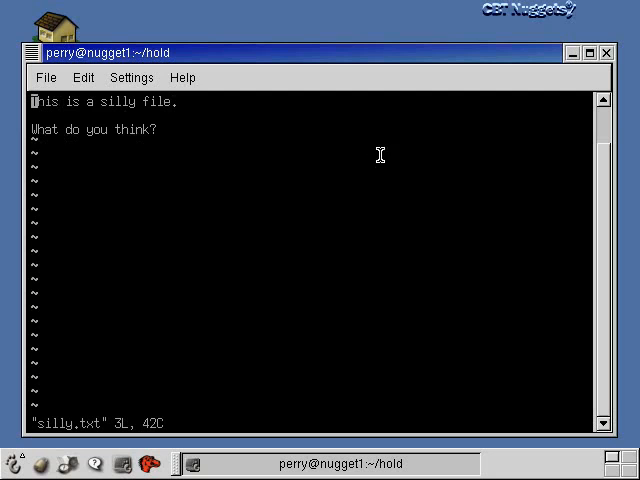
mouse_move(64, 123)
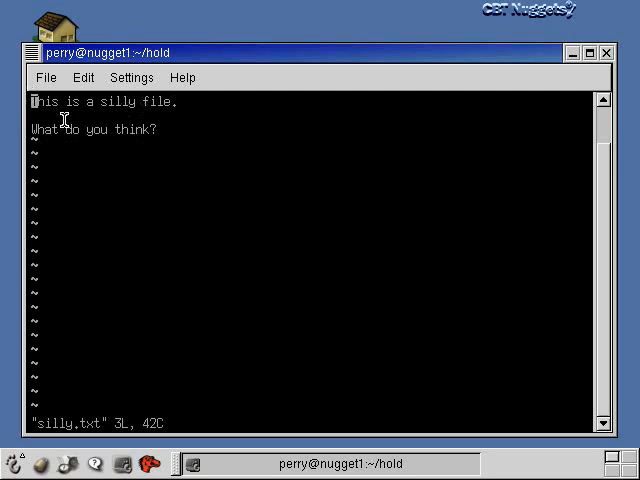
mouse_move(260, 227)
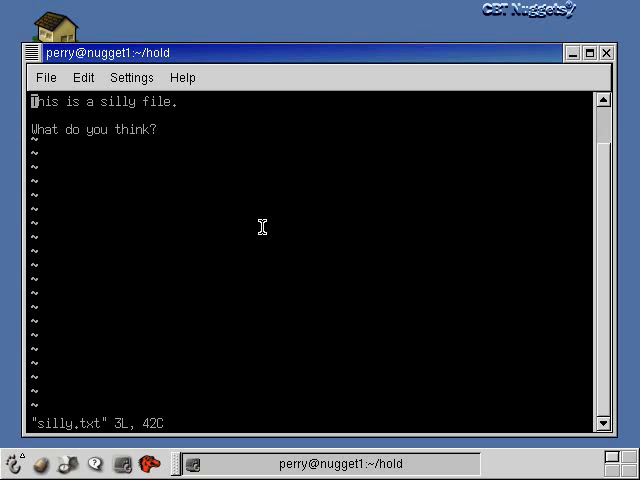
mouse_move(163, 357)
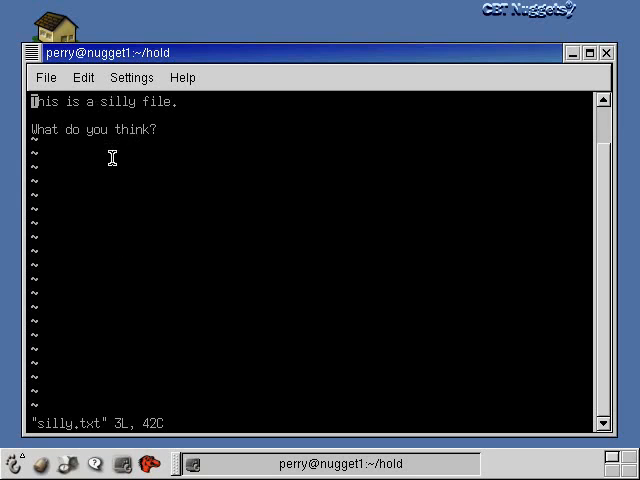
mouse_move(190, 130)
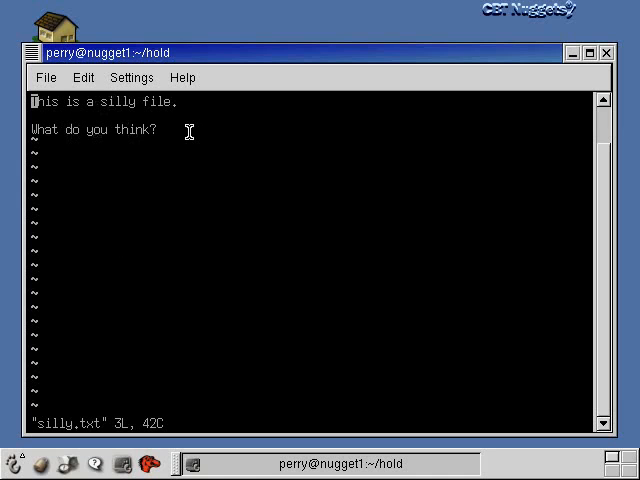